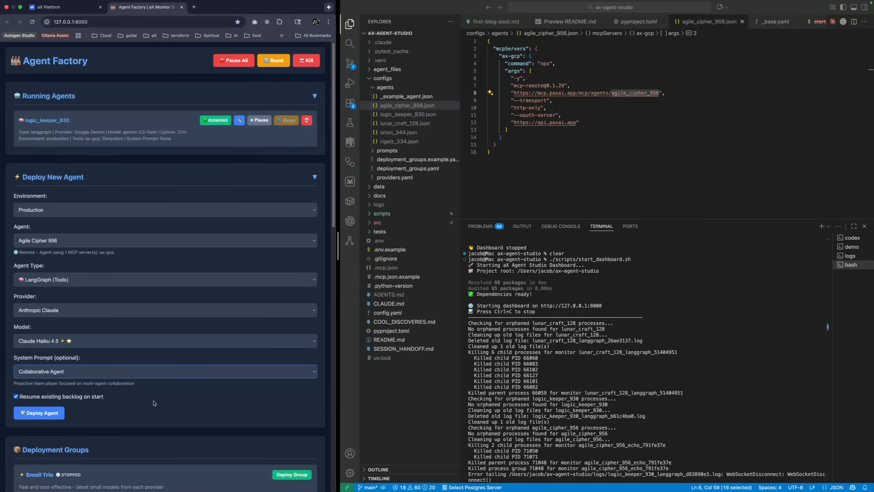
{"action": "mouse_move", "coordinate": [72, 272]}
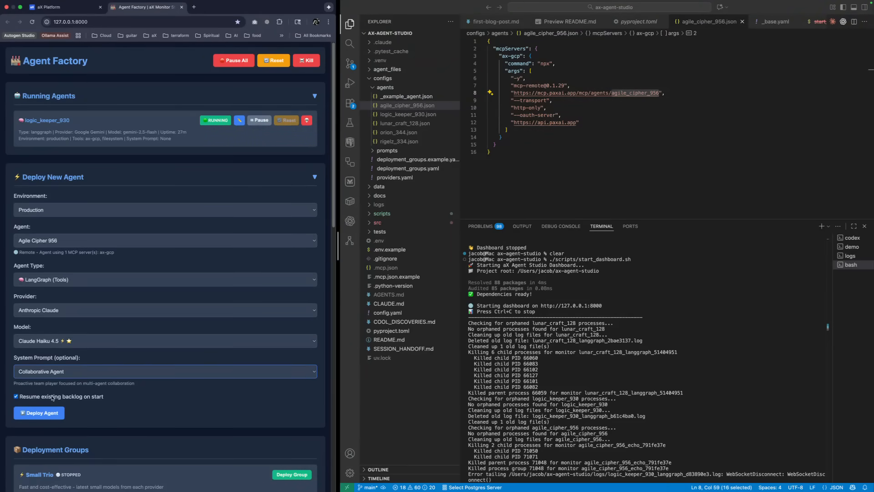
{"action": "mouse_move", "coordinate": [159, 182]}
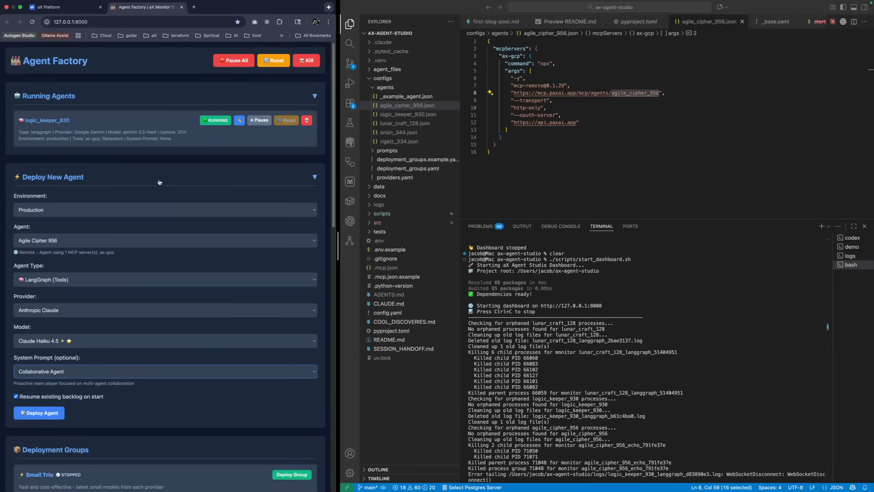
{"action": "mouse_move", "coordinate": [91, 302]}
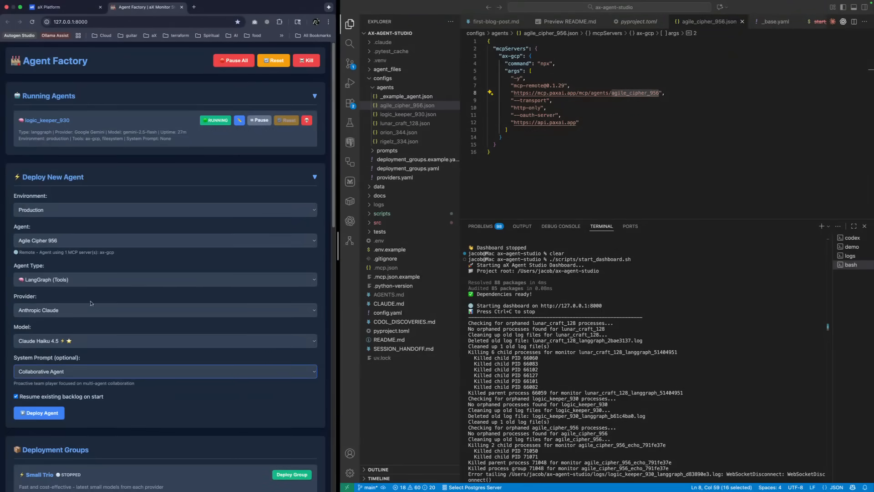
{"action": "mouse_move", "coordinate": [127, 179]}
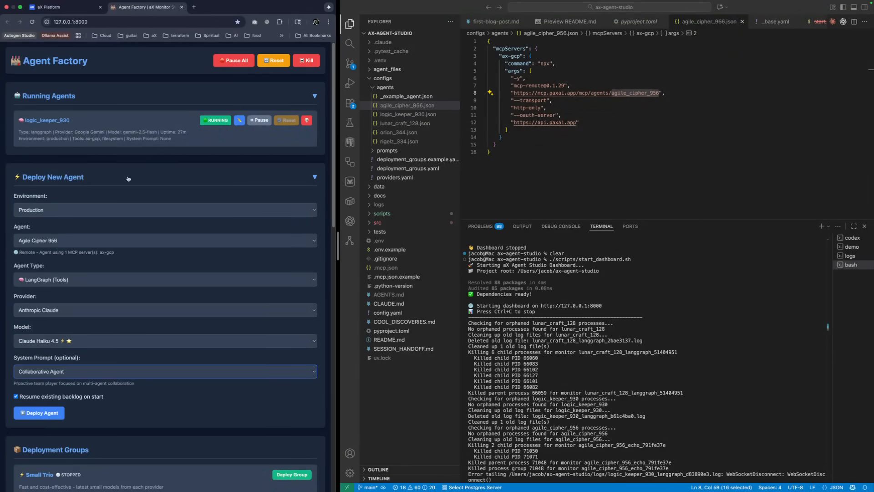
{"action": "mouse_move", "coordinate": [115, 182]}
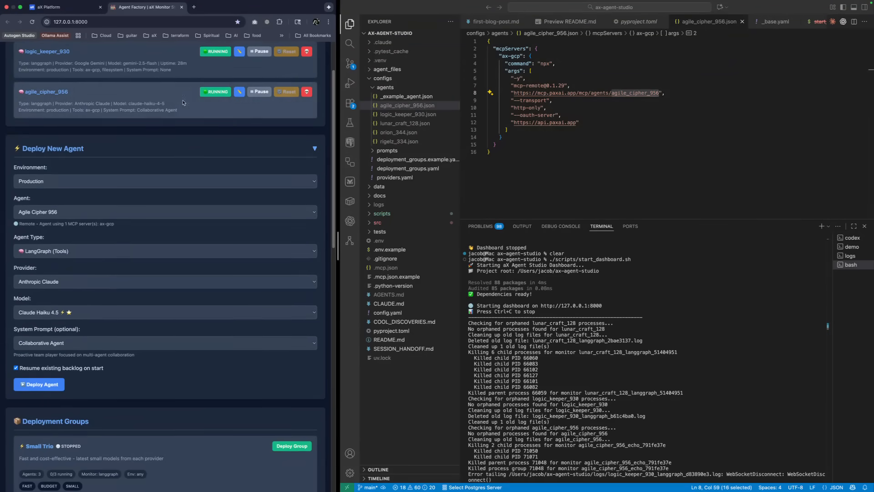
{"action": "mouse_move", "coordinate": [148, 135]}
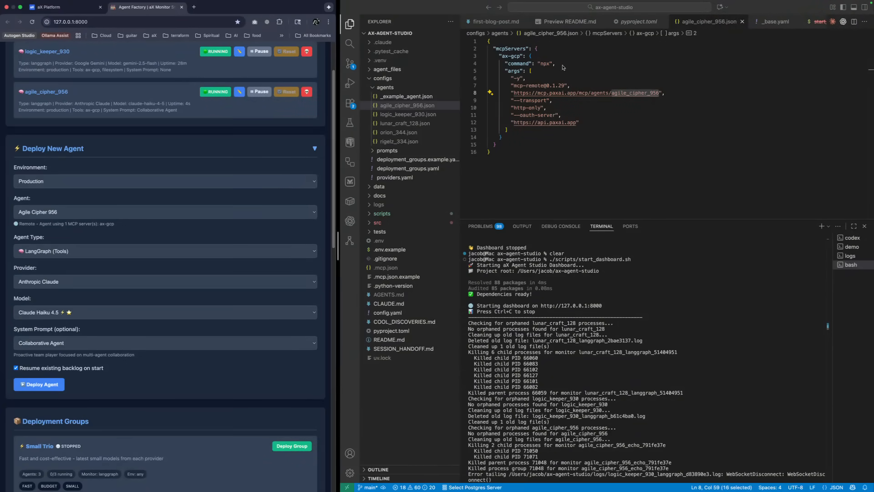
- View the rendered README preview in VS Code after agile_cipher_956 is running with Claude Haiku
{"action": "left_click", "coordinate": [566, 21]}
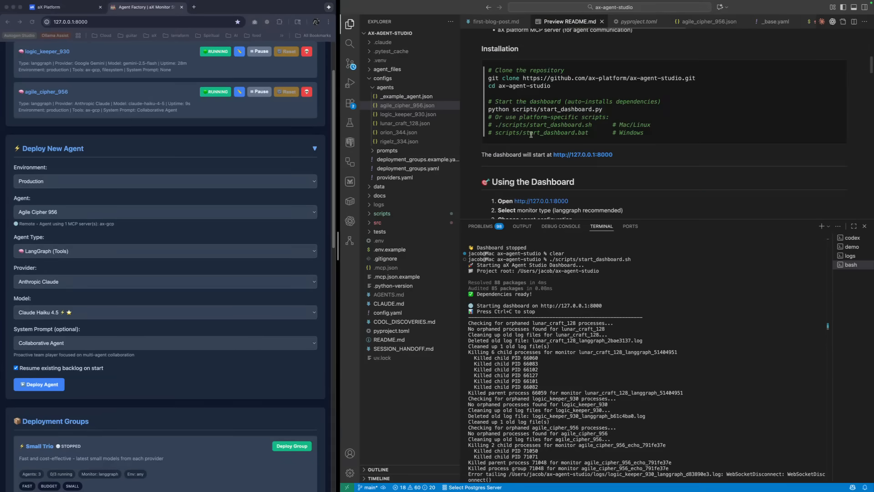
{"action": "scroll", "scroll_direction": "down", "scroll_amount": 3}
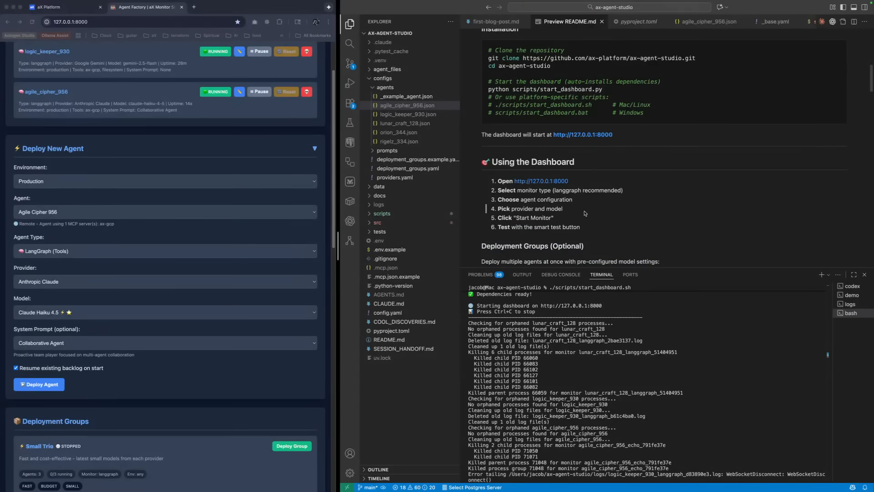
{"action": "mouse_move", "coordinate": [663, 266]}
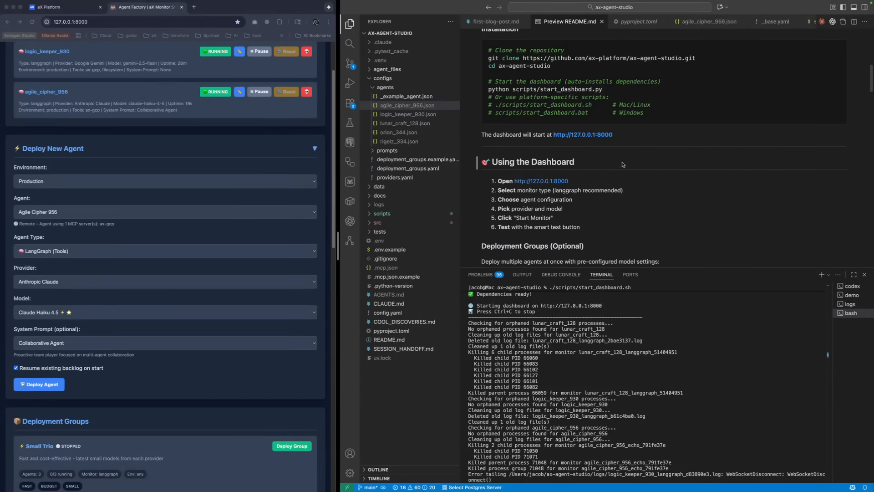
{"action": "scroll", "scroll_direction": "up", "scroll_amount": 3}
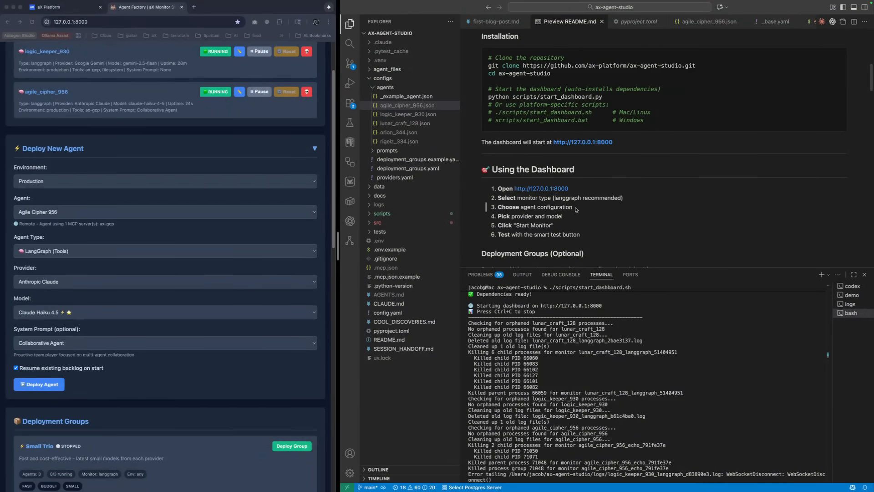
{"action": "mouse_move", "coordinate": [585, 215]}
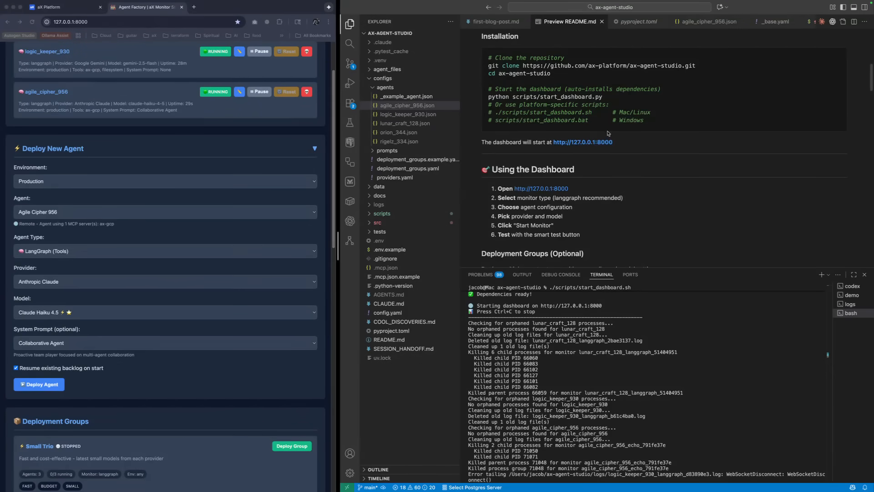
{"action": "scroll", "scroll_direction": "up", "scroll_amount": 3}
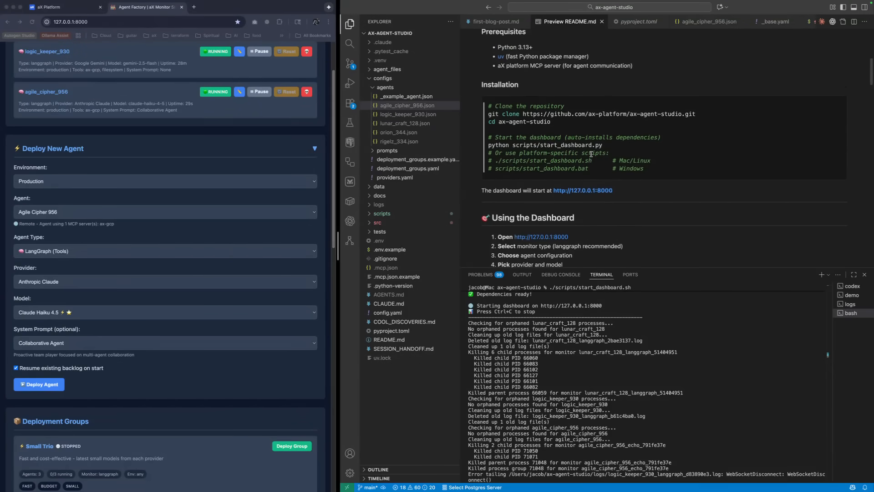
{"action": "scroll", "scroll_direction": "down", "scroll_amount": 3}
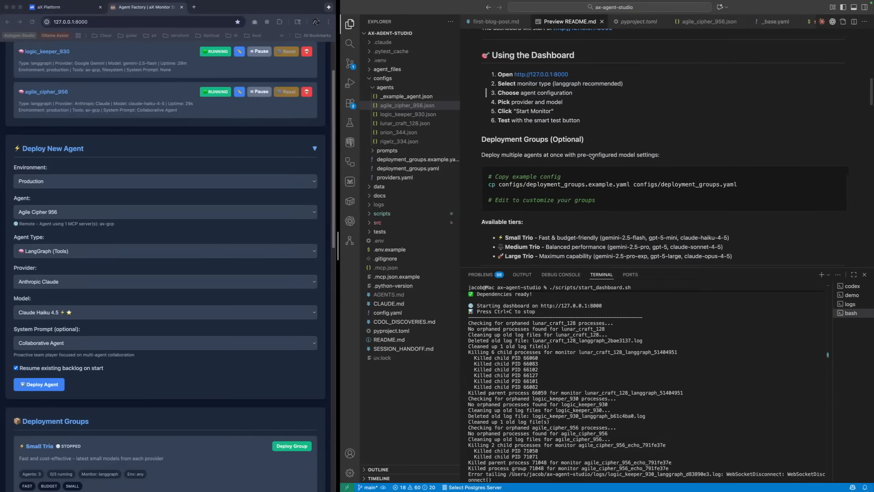
{"action": "scroll", "scroll_direction": "down", "scroll_amount": 3}
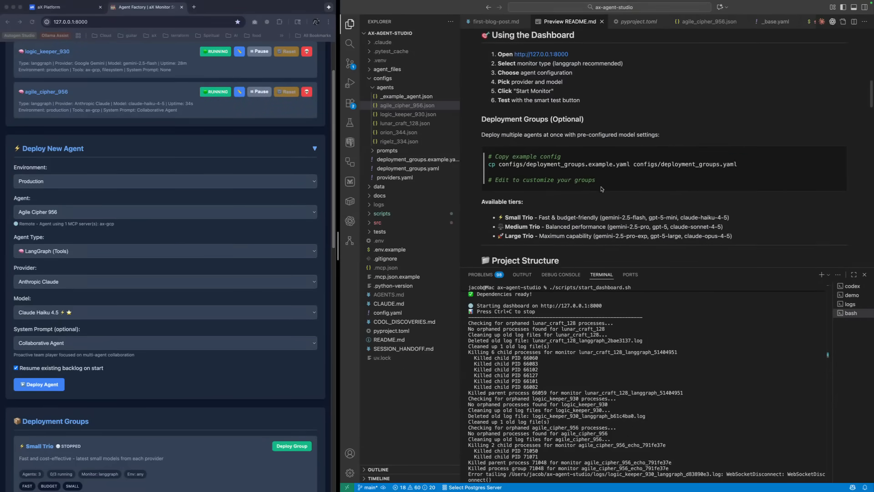
{"action": "scroll", "scroll_direction": "down", "scroll_amount": 3}
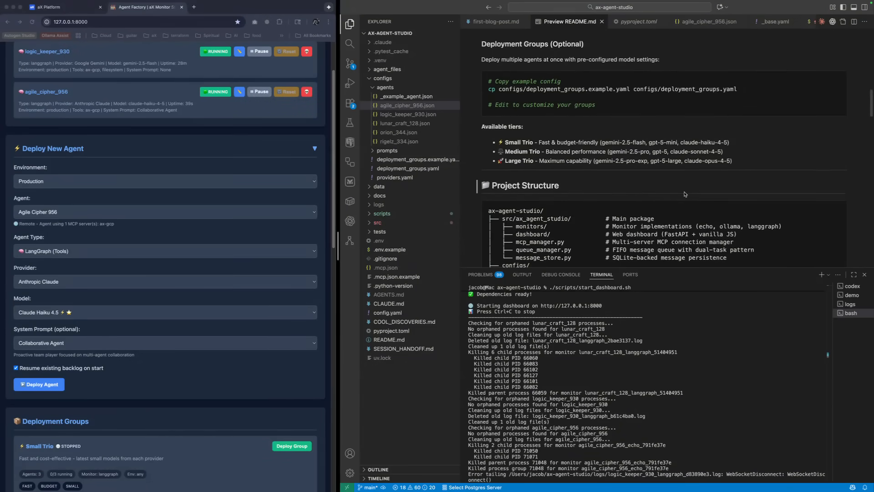
{"action": "scroll", "scroll_direction": "down", "scroll_amount": 3}
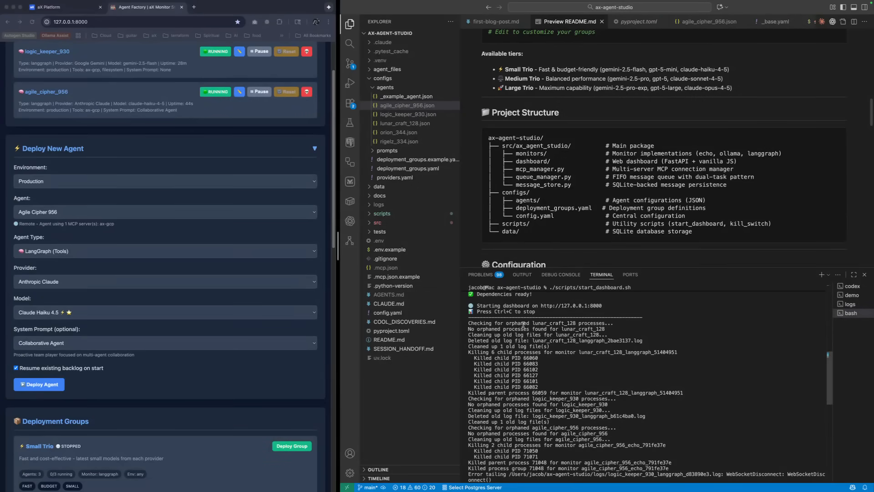
{"action": "scroll", "scroll_direction": "down", "scroll_amount": 3}
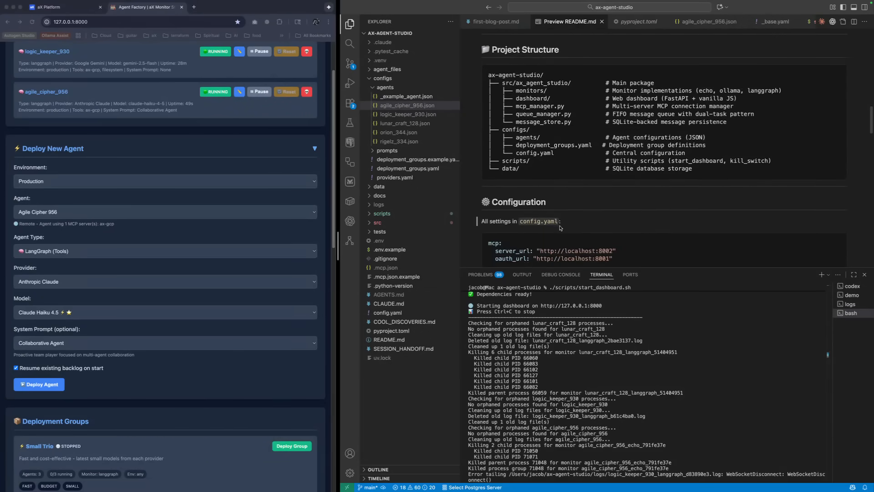
{"action": "scroll", "scroll_direction": "down", "scroll_amount": 3}
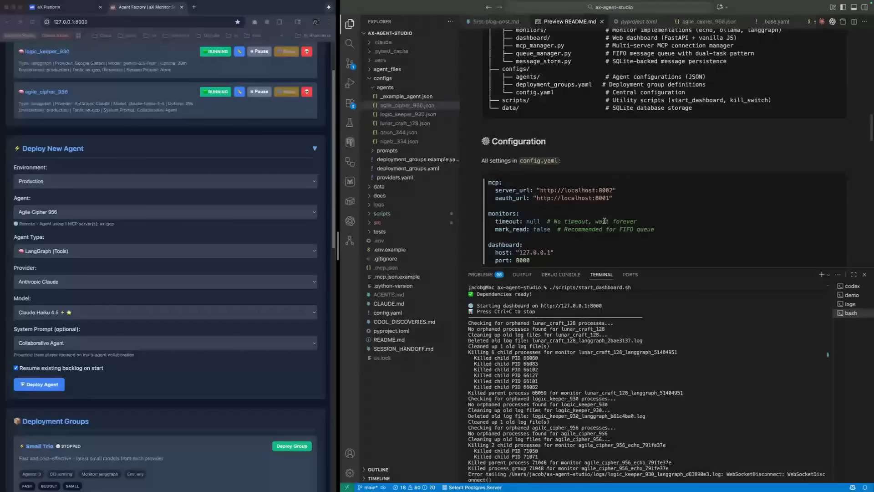
{"action": "scroll", "scroll_direction": "down", "scroll_amount": 3}
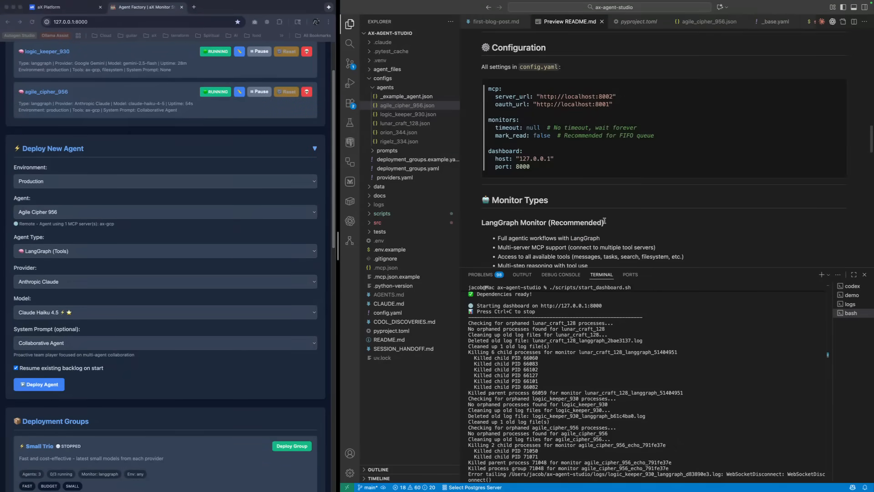
{"action": "scroll", "scroll_direction": "down", "scroll_amount": 3}
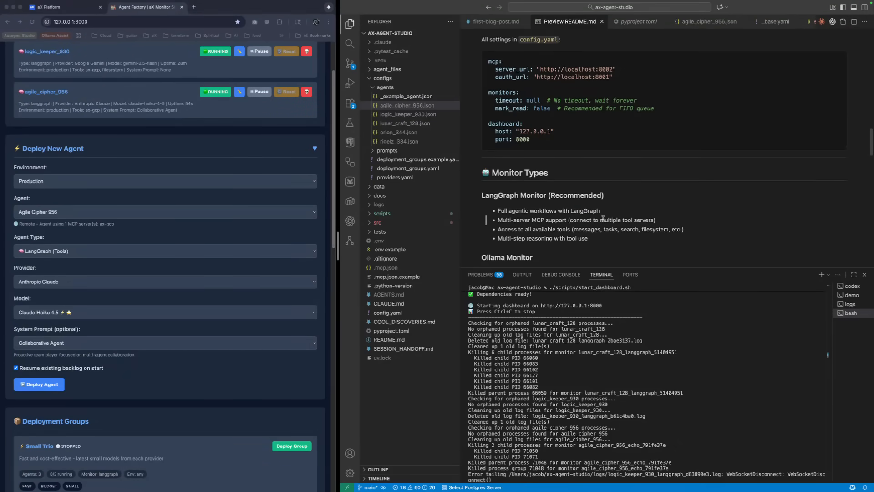
{"action": "scroll", "scroll_direction": "down", "scroll_amount": 3}
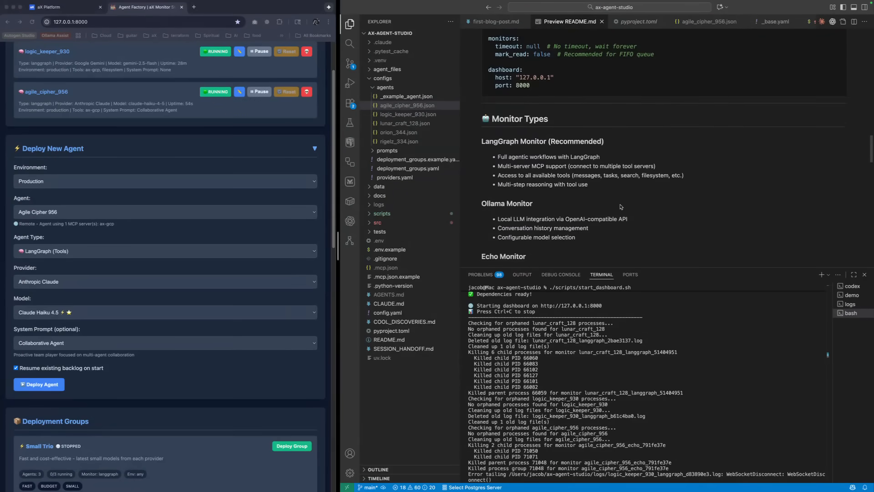
{"action": "scroll", "scroll_direction": "down", "scroll_amount": 3}
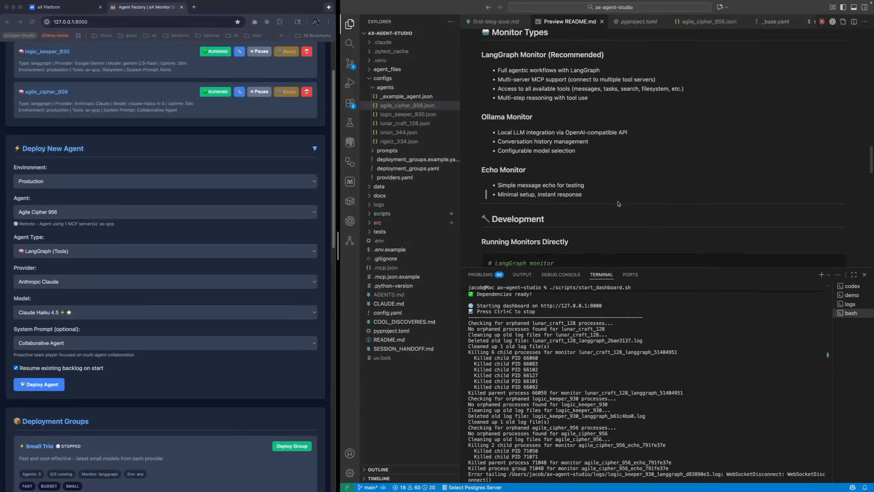
{"action": "scroll", "scroll_direction": "down", "scroll_amount": 3}
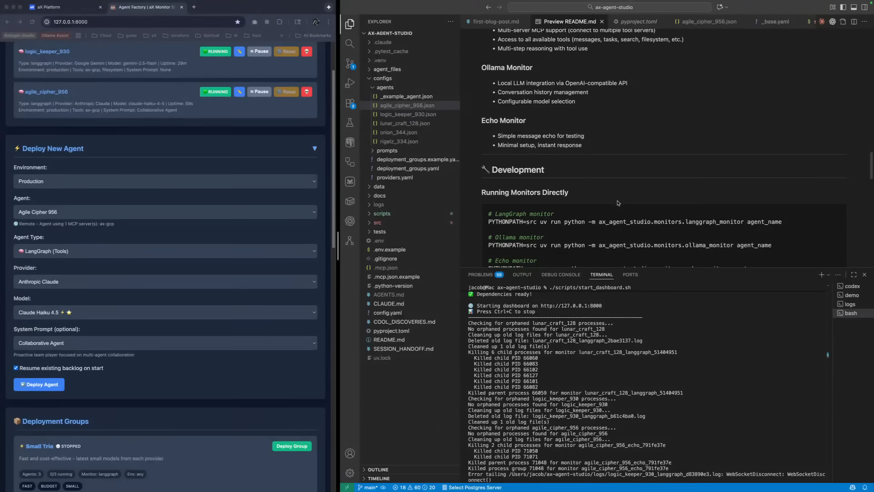
{"action": "scroll", "scroll_direction": "down", "scroll_amount": 3}
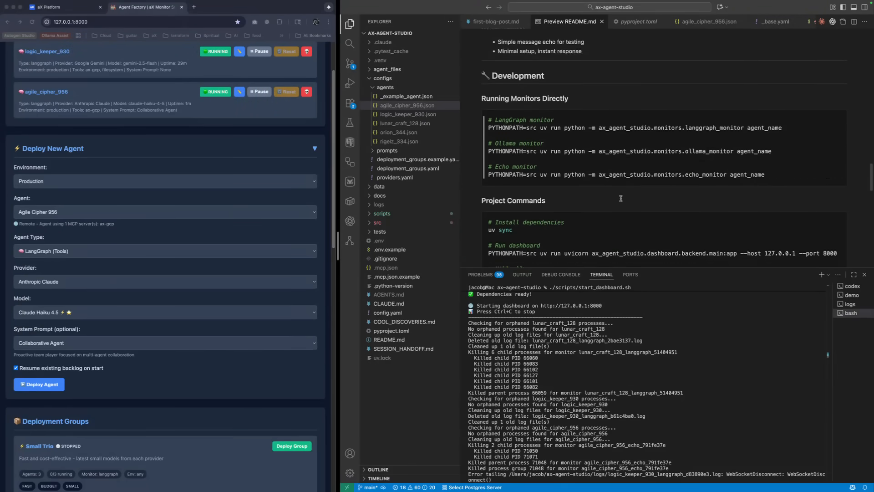
{"action": "scroll", "scroll_direction": "down", "scroll_amount": 3}
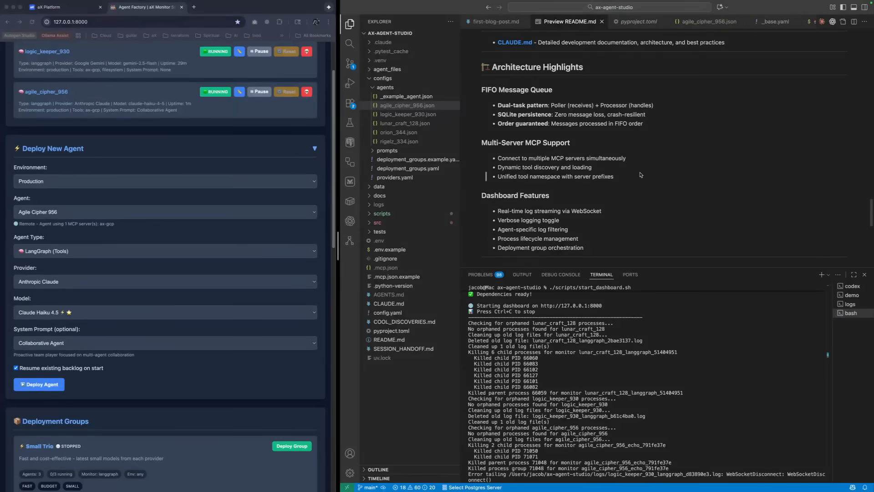
{"action": "mouse_move", "coordinate": [628, 172]}
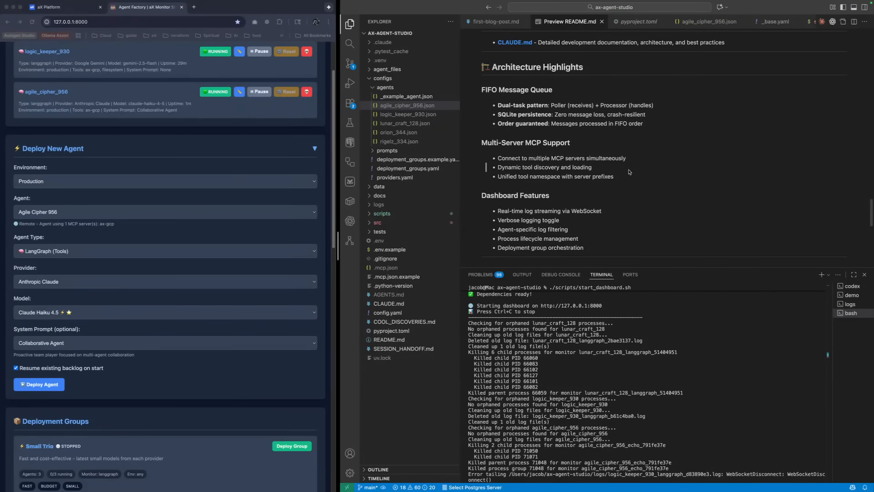
{"action": "mouse_move", "coordinate": [507, 301]}
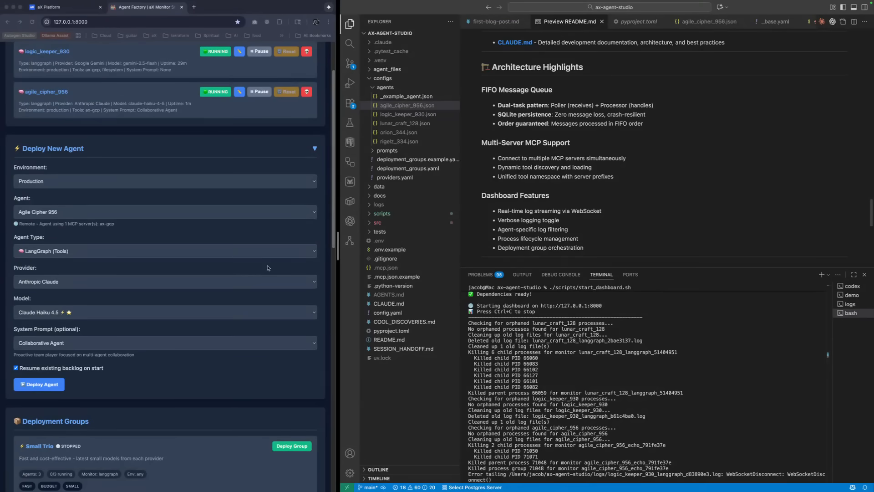
{"action": "mouse_move", "coordinate": [222, 190]}
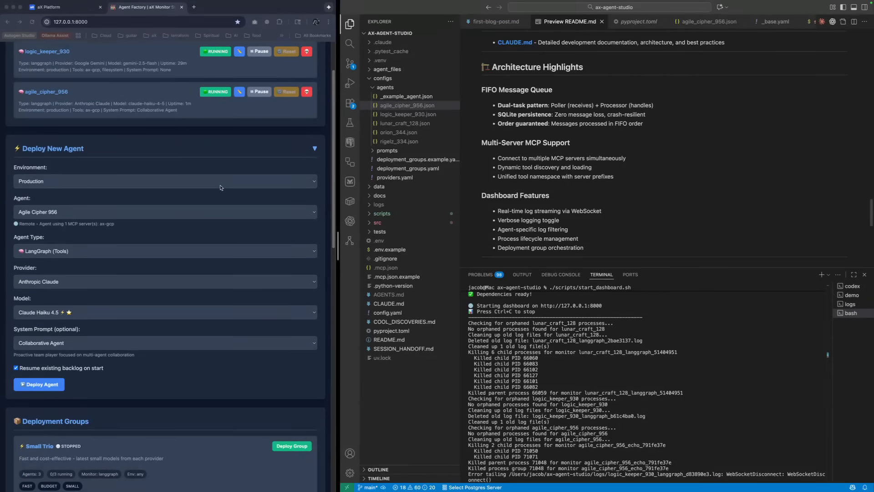
{"action": "mouse_move", "coordinate": [208, 187]}
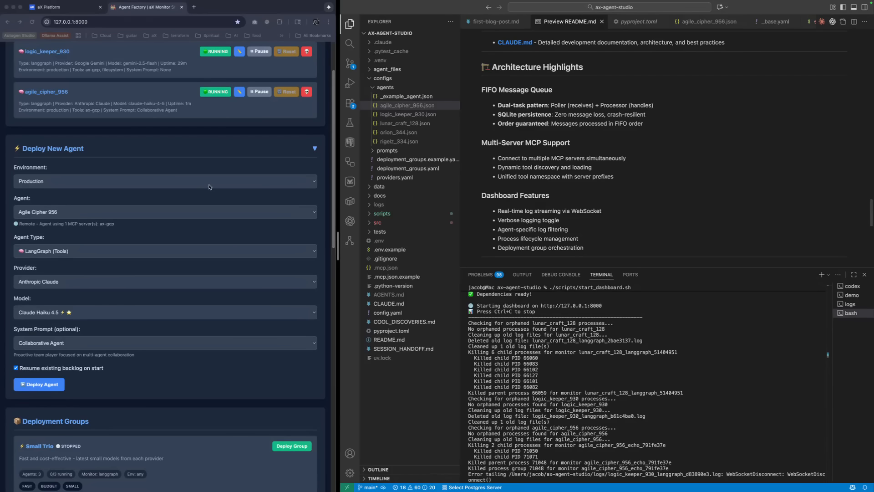
{"action": "mouse_move", "coordinate": [177, 152]}
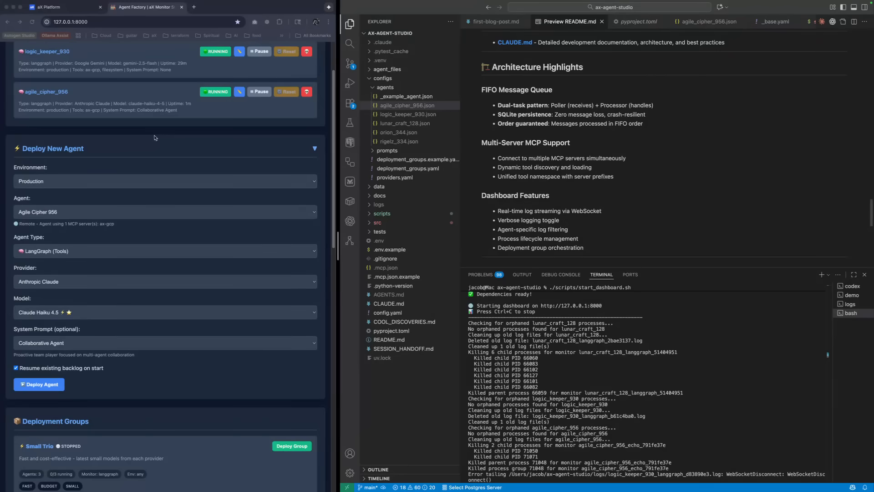
{"action": "mouse_move", "coordinate": [117, 149]}
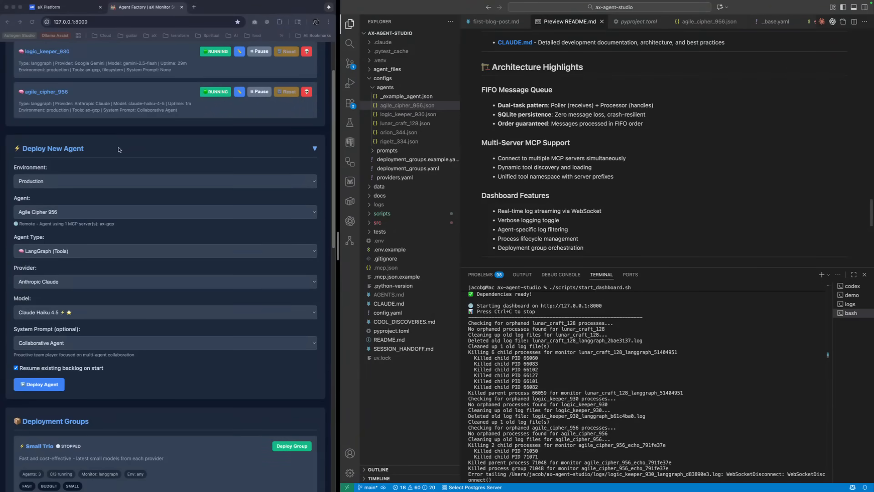